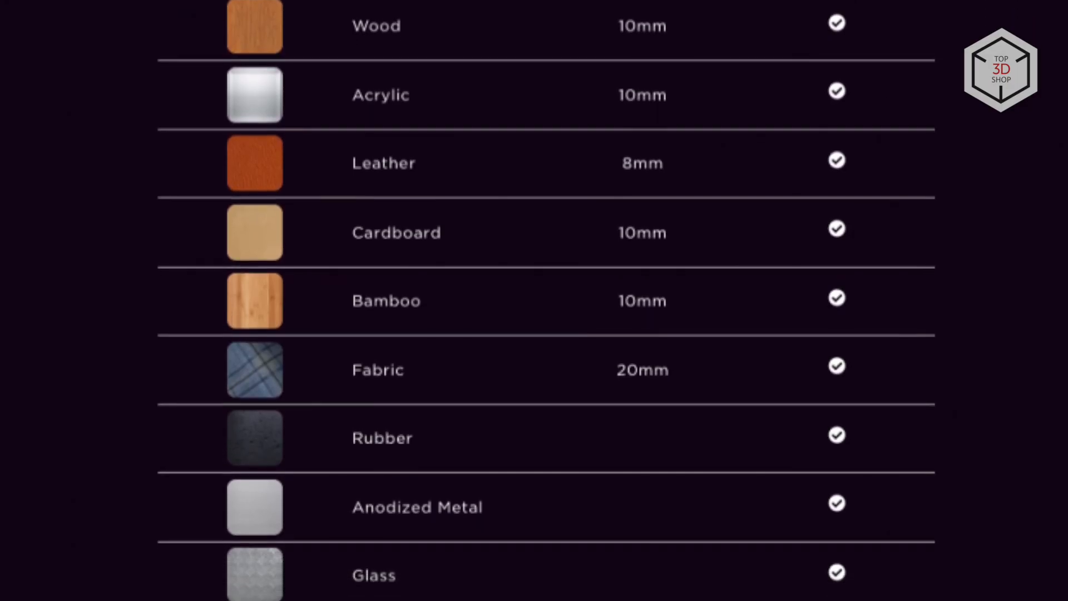
scroll("down", 3)
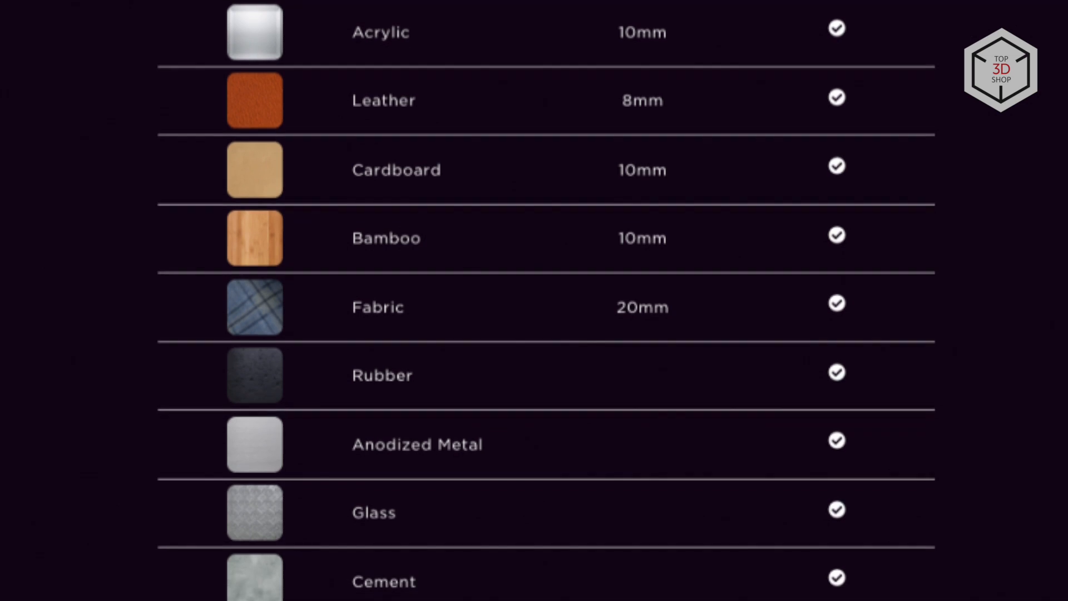
scroll("down", 3)
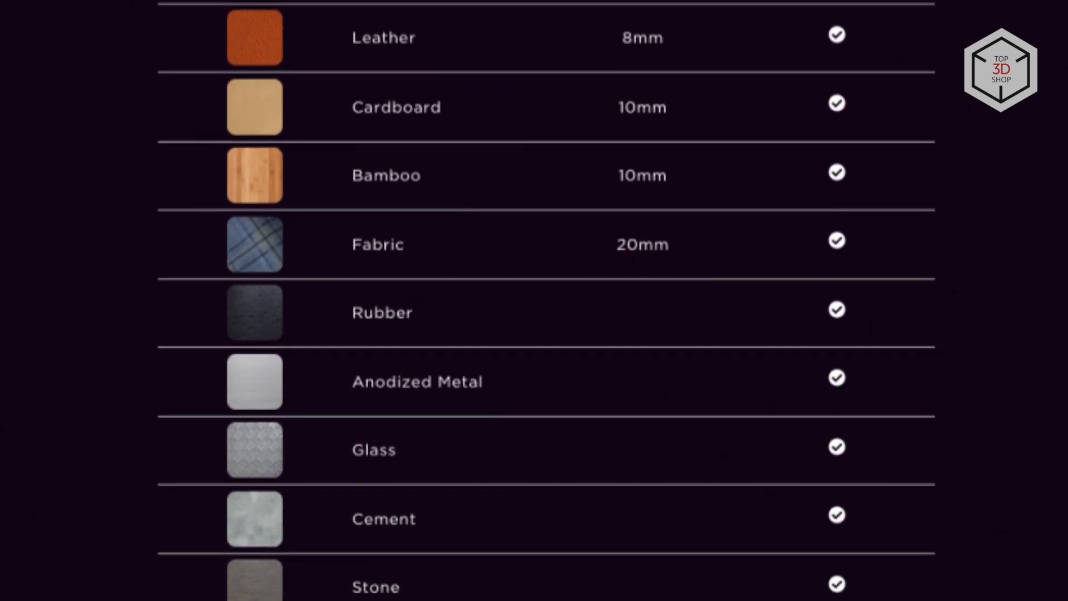
scroll("down", 3)
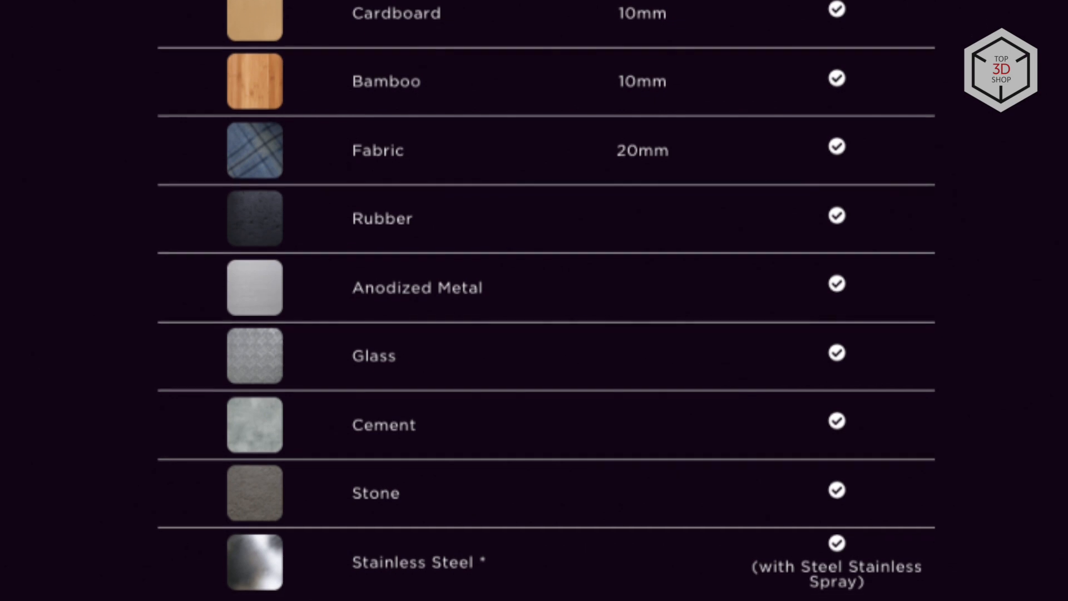